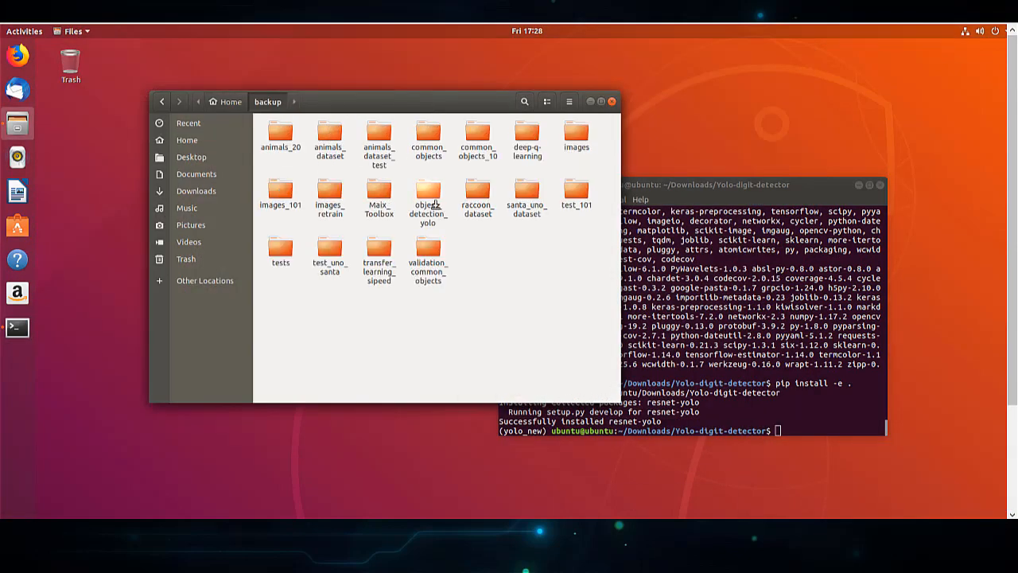
Open backup/Maix_Toolbox in Files, then its images folder
{"action": "double_click", "coordinate": [478, 197]}
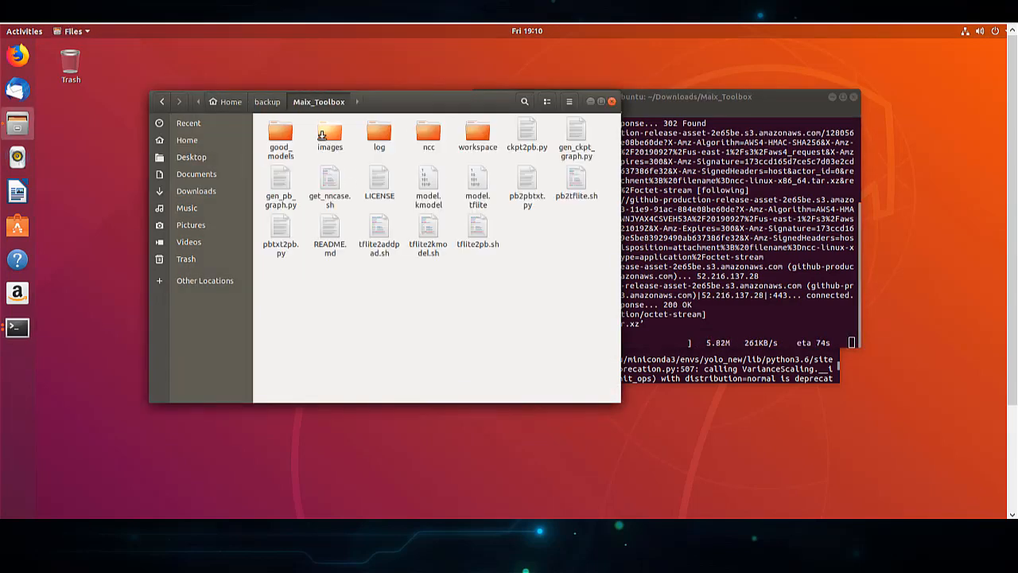
{"action": "double_click", "coordinate": [329, 134]}
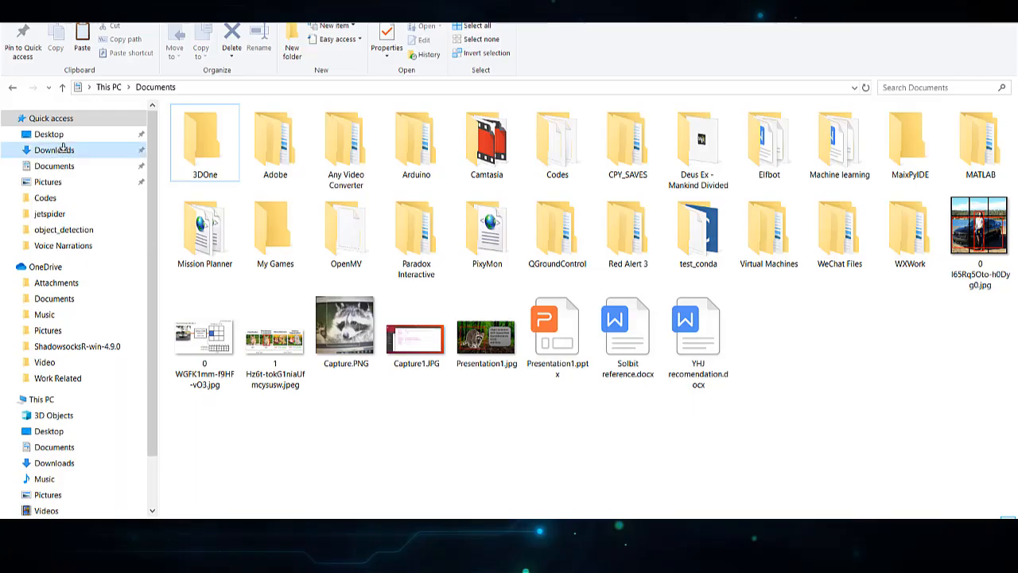
Browse to Downloads/kflash_gui_v1.5_windows/kflash_gui, then enlarge a raccoon photo in Google Images
{"action": "left_click", "coordinate": [54, 149]}
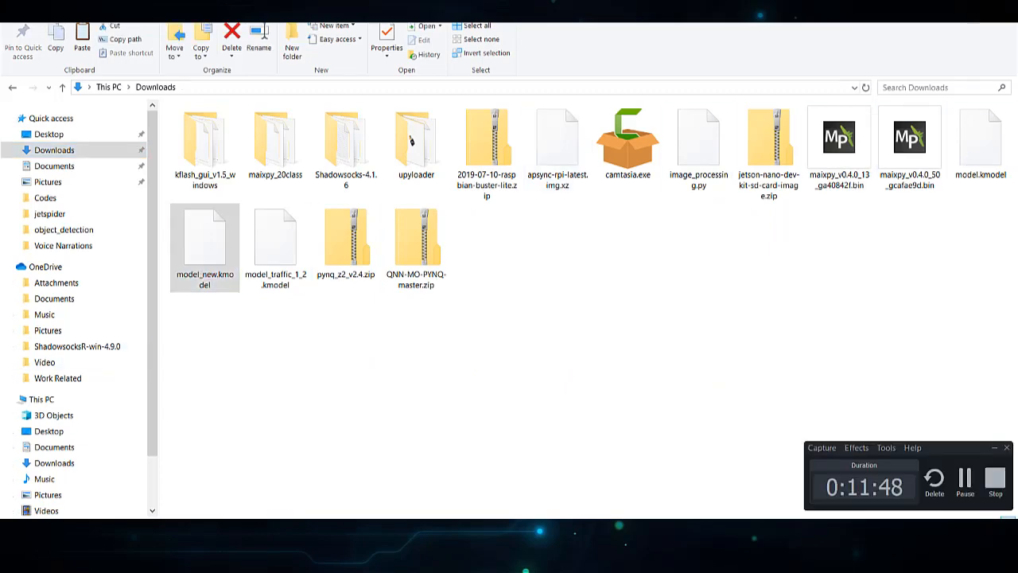
{"action": "double_click", "coordinate": [205, 136]}
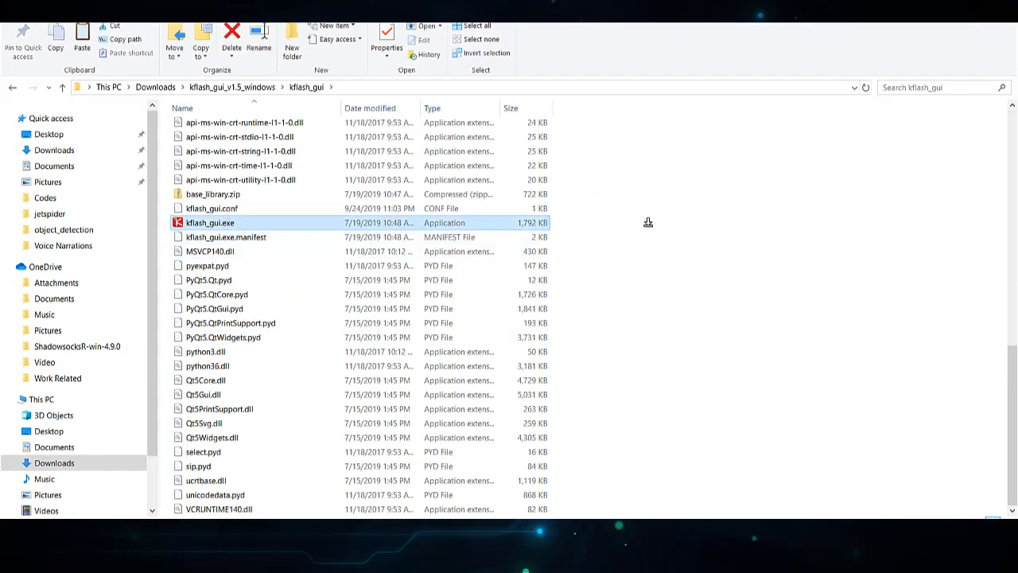
{"action": "double_click", "coordinate": [209, 222]}
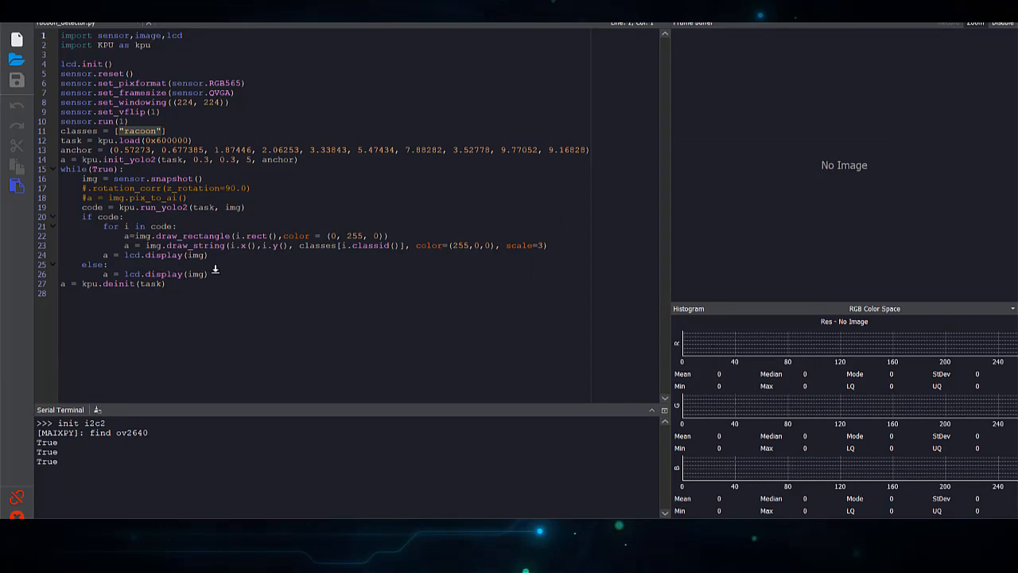
{"action": "mouse_move", "coordinate": [252, 298]}
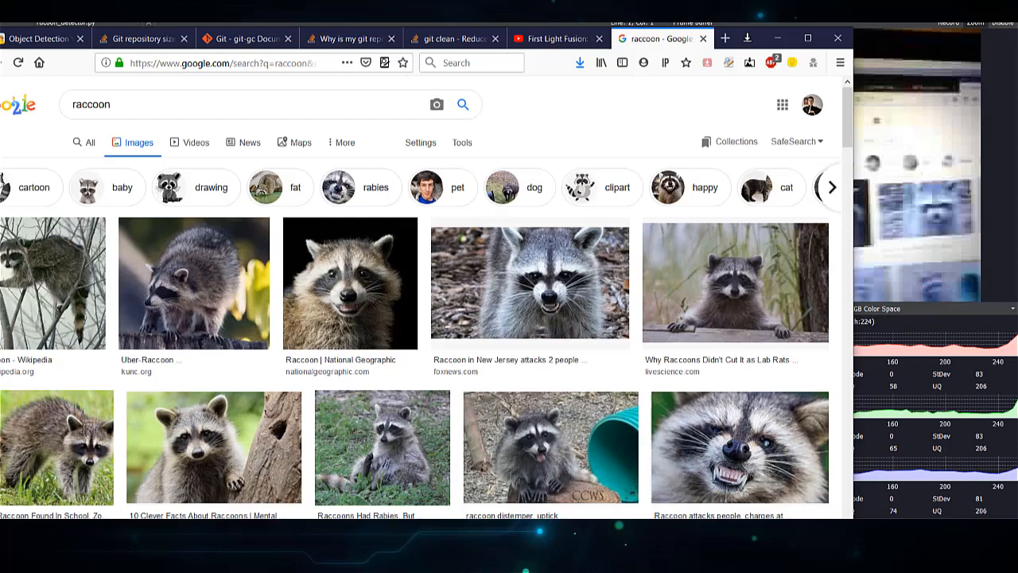
{"action": "left_click", "coordinate": [734, 283]}
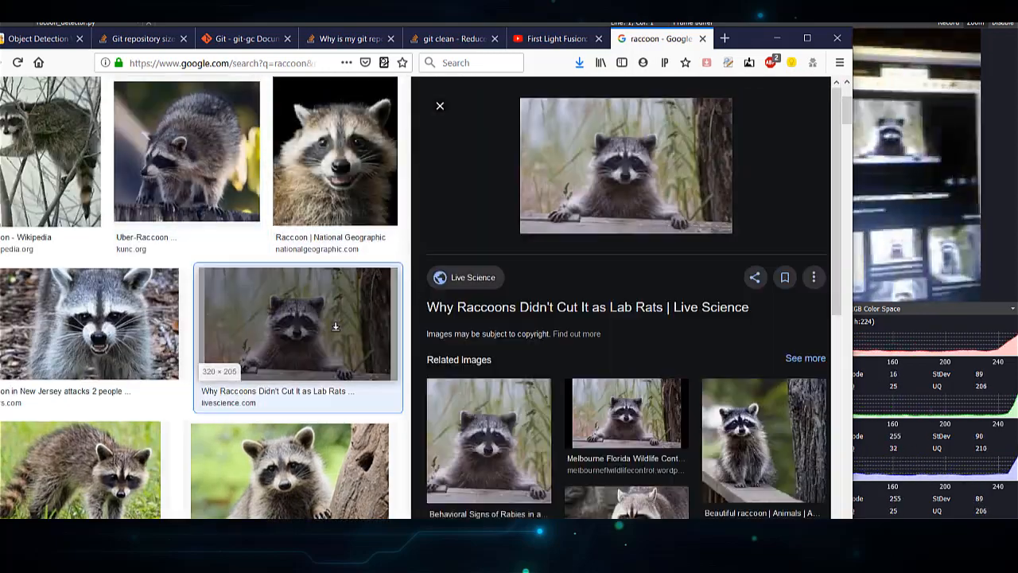